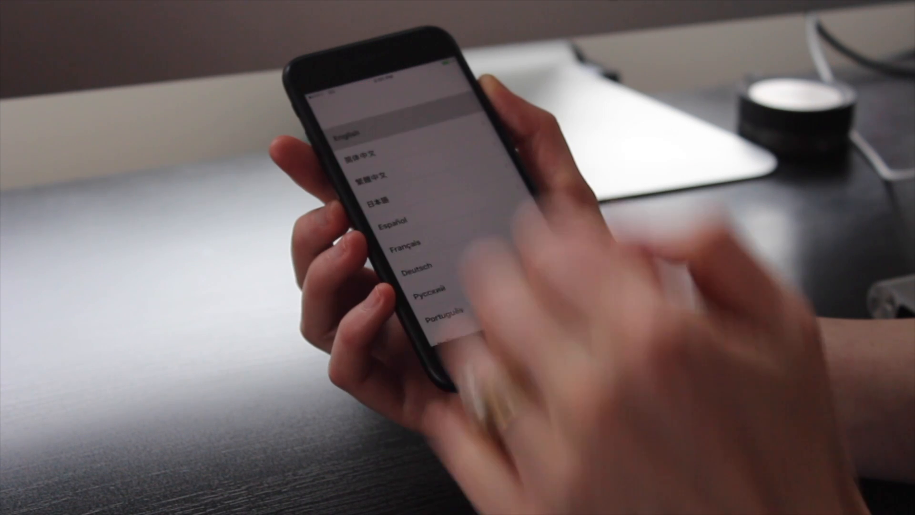
# Select English on the iPhone's Hello screen to start setup.
pyautogui.click(356, 130)
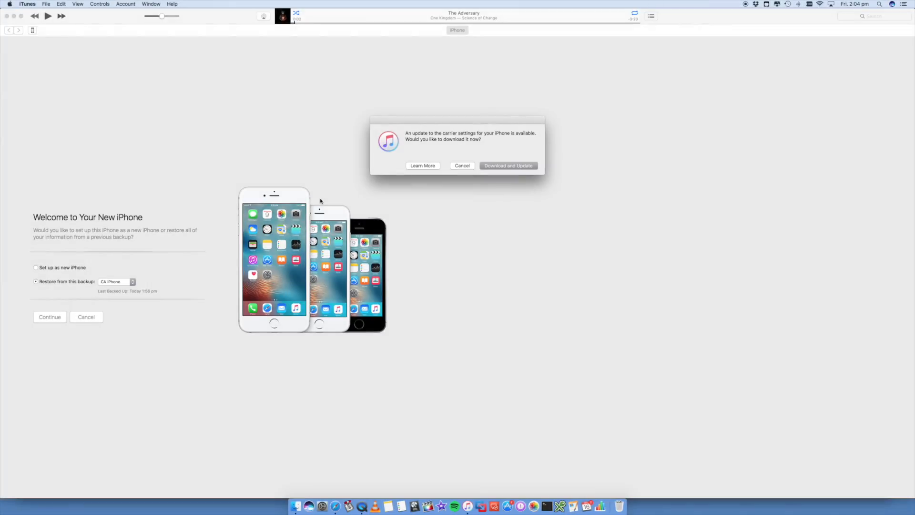
# Cancel the carrier settings update and choose the CA iPhone backup to restore from.
pyautogui.click(462, 166)
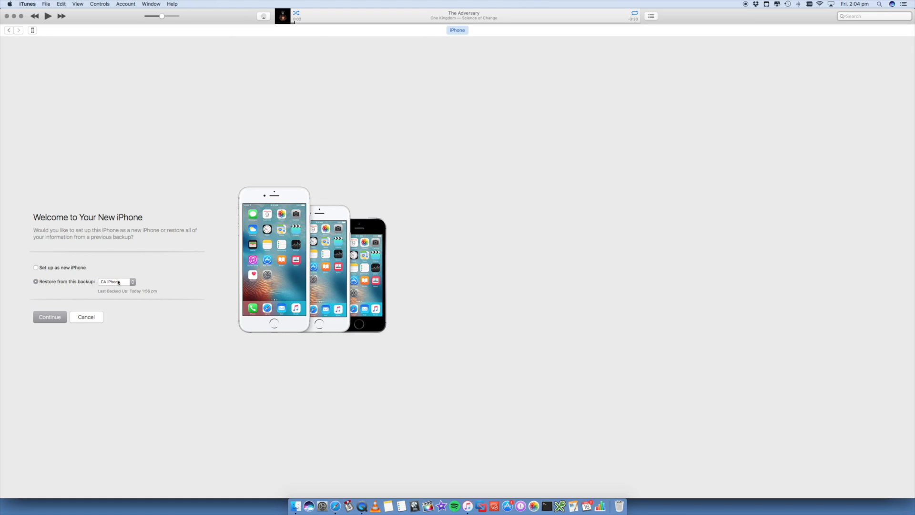
pyautogui.click(115, 281)
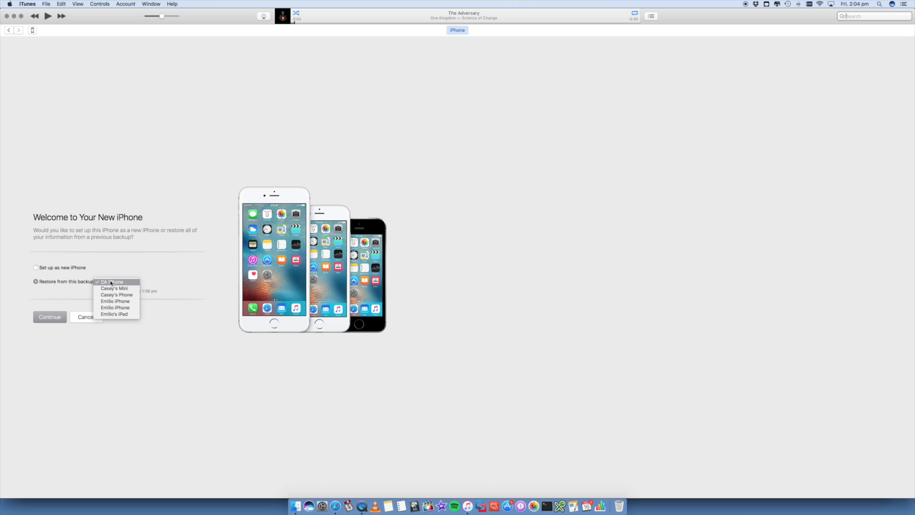
pyautogui.click(111, 281)
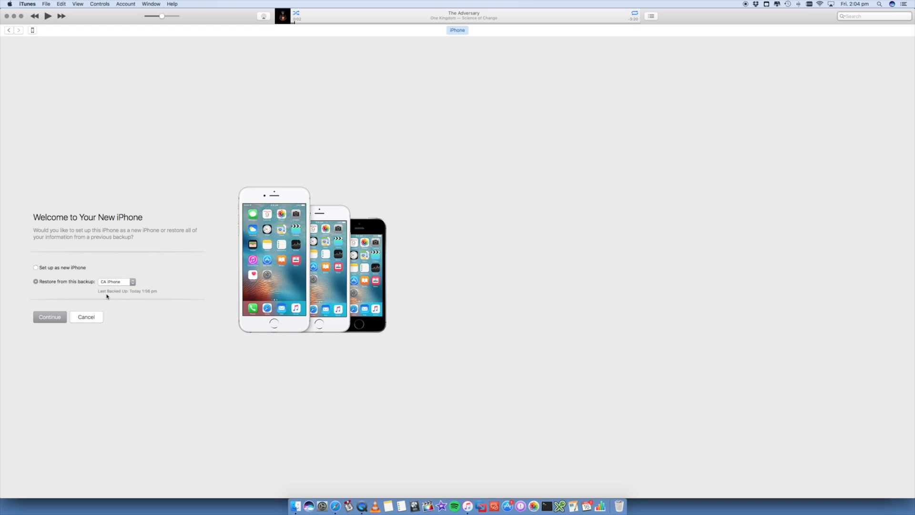
pyautogui.moveTo(131, 300)
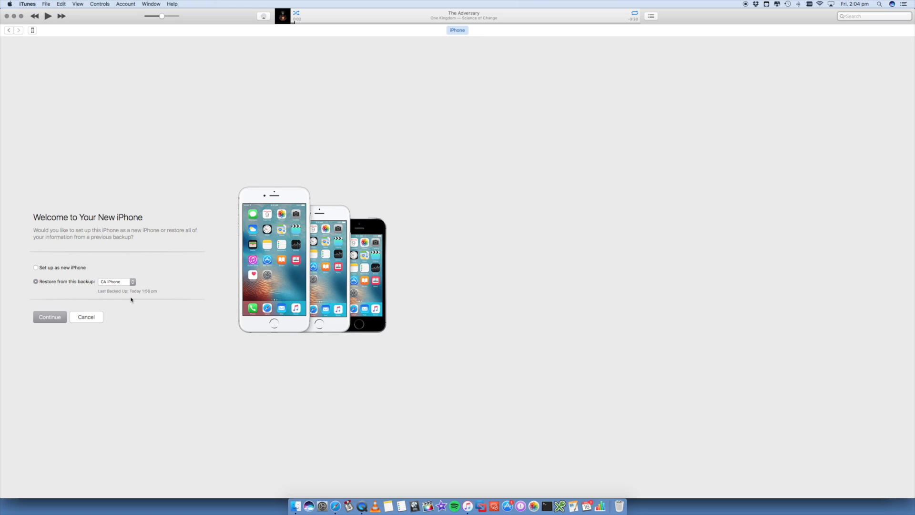
# Agree to the iPhone Software License Agreement and start the restore.
pyautogui.click(50, 316)
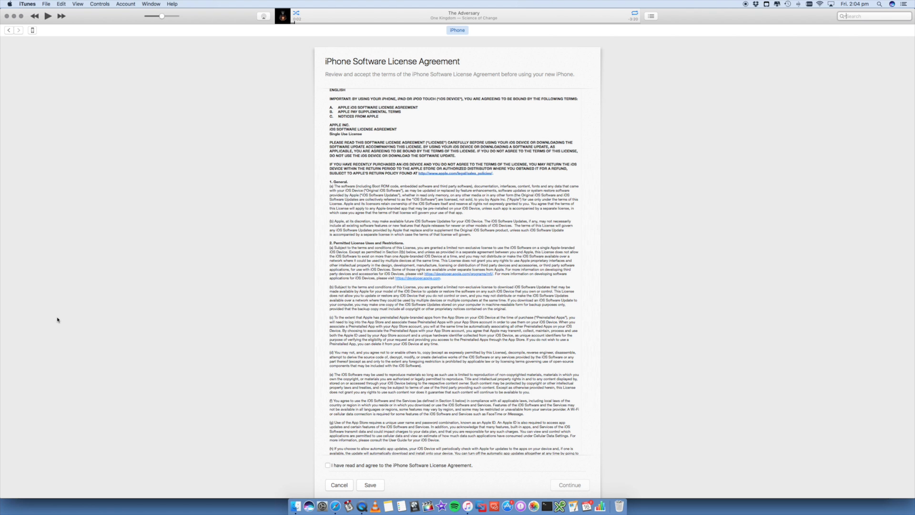
pyautogui.moveTo(475, 351)
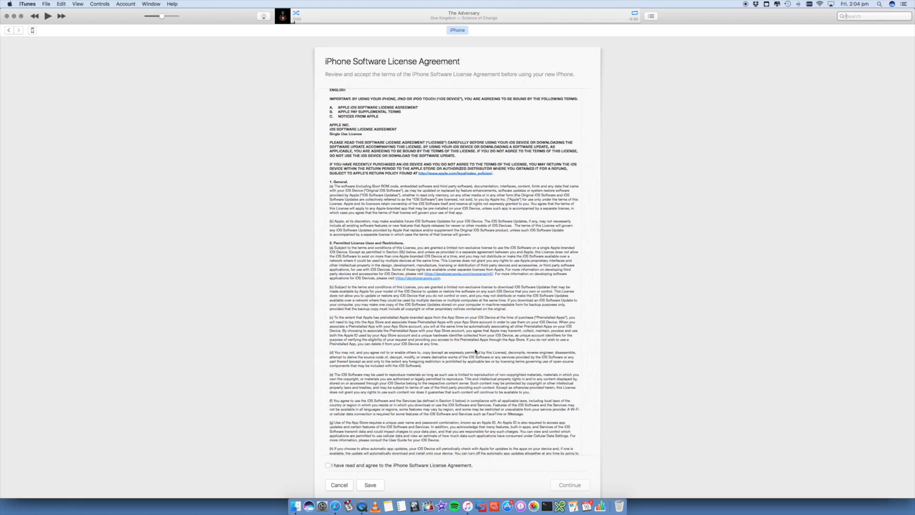
pyautogui.scroll(-3)
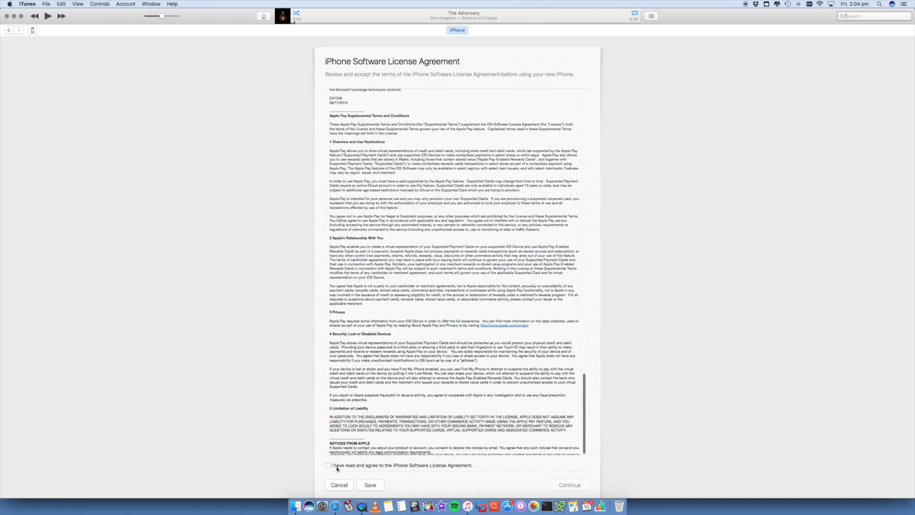
pyautogui.click(328, 465)
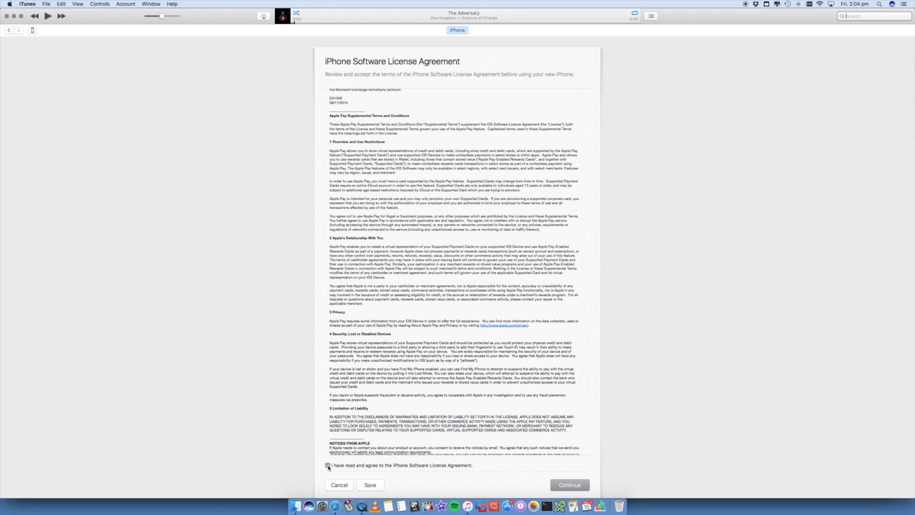
pyautogui.click(327, 464)
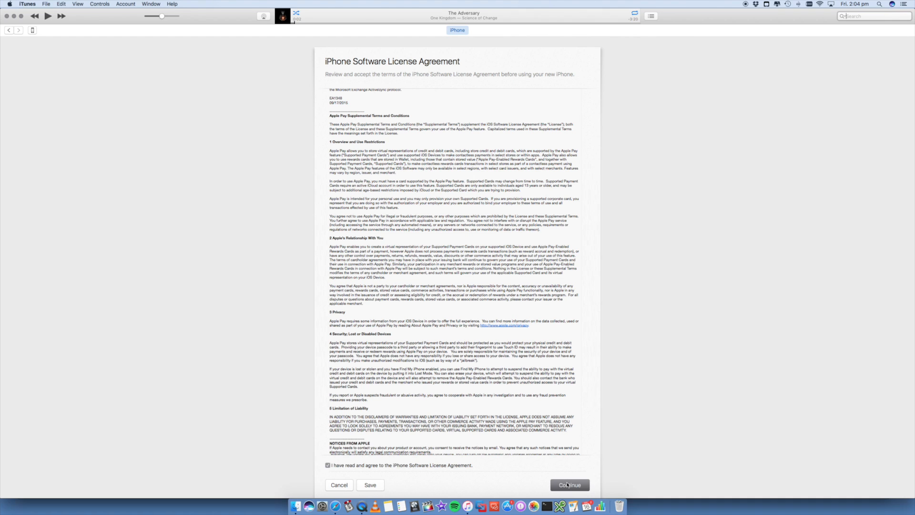
pyautogui.click(569, 485)
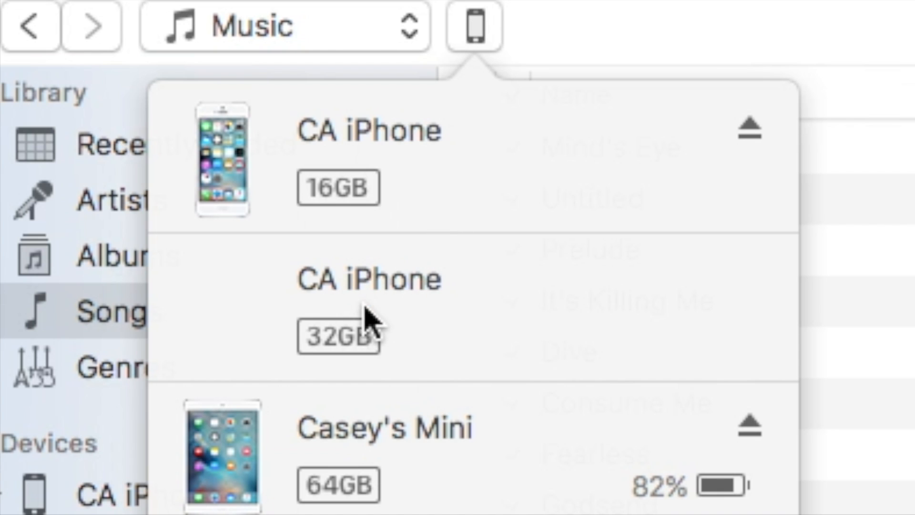
# Select the 32GB CA iPhone in the device pop-over to show its Summary.
pyautogui.click(368, 278)
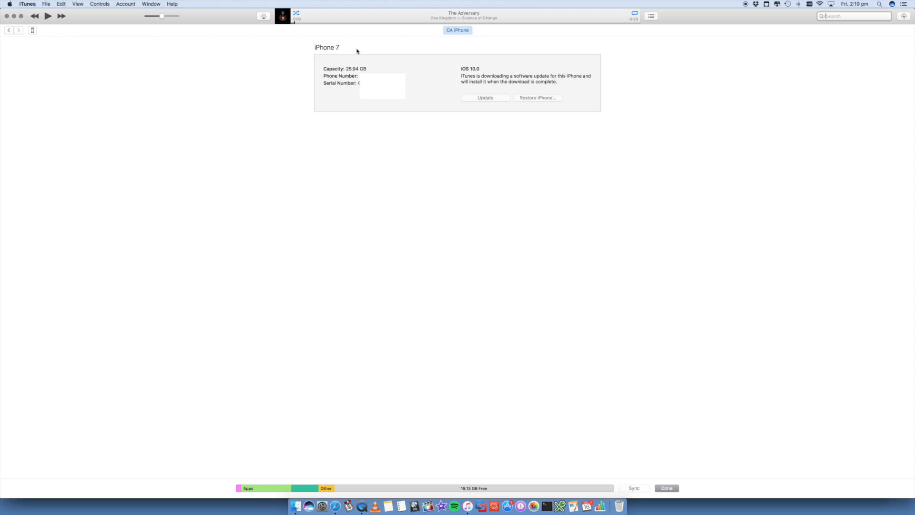
pyautogui.moveTo(461, 76)
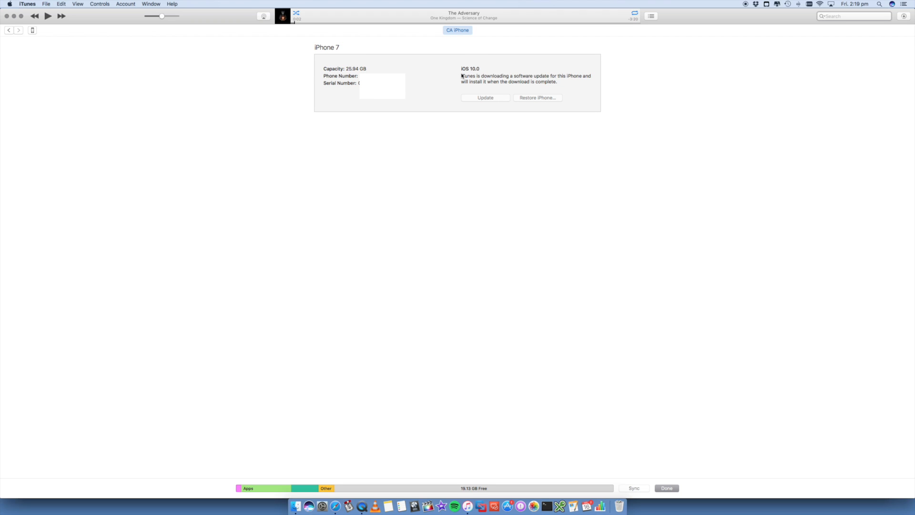